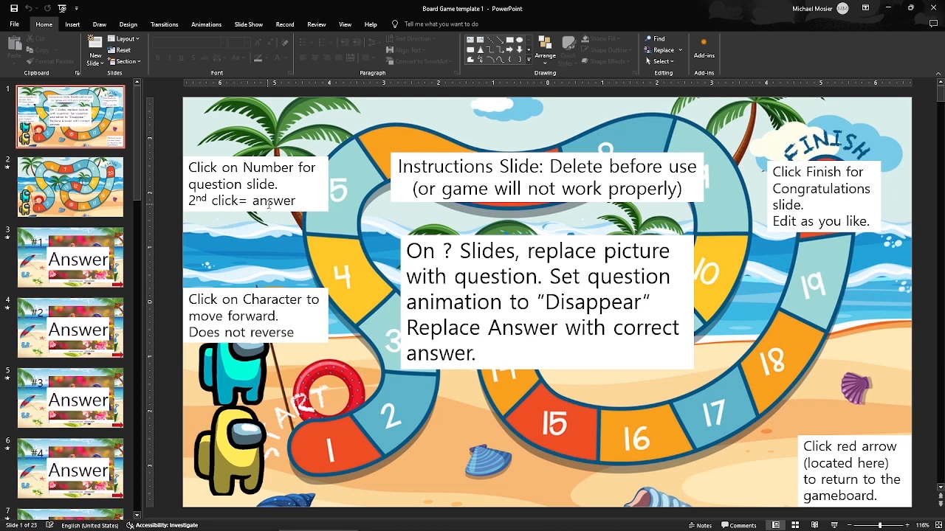
pyautogui.moveTo(267, 219)
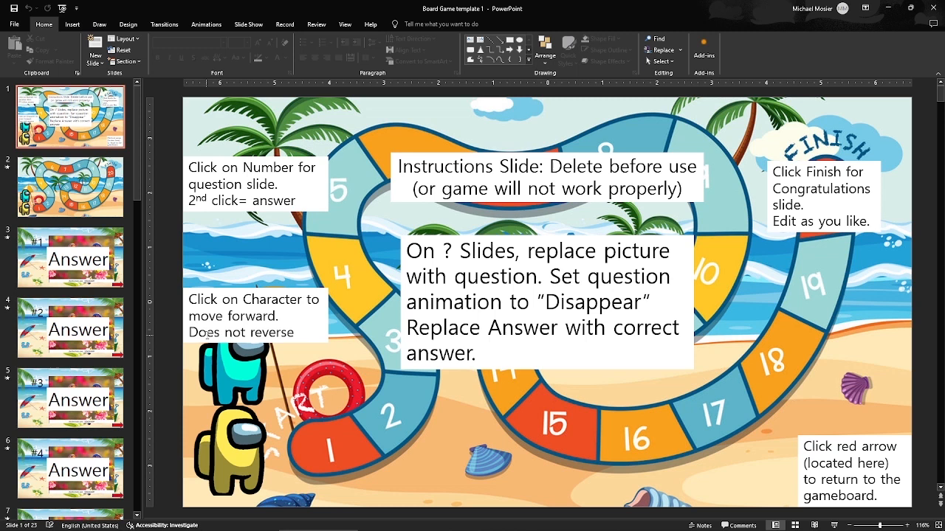
pyautogui.moveTo(205, 390)
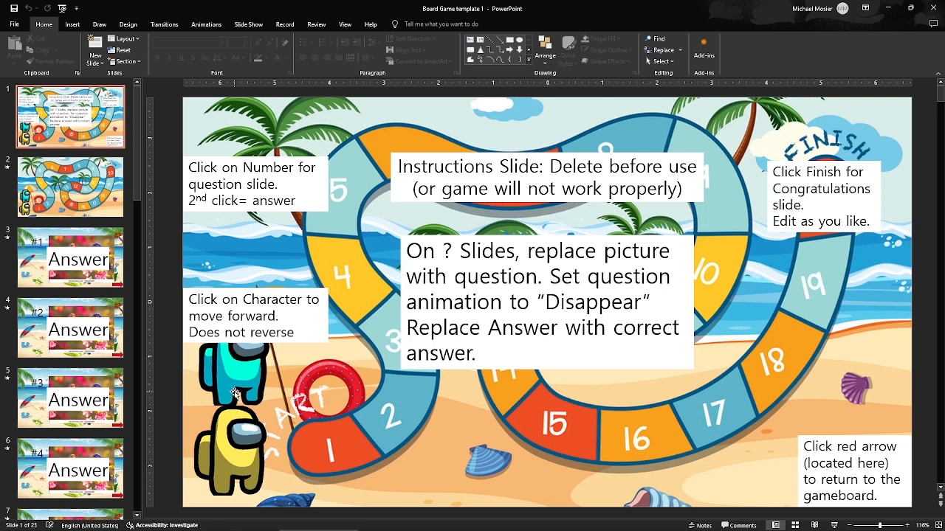
pyautogui.moveTo(378, 421)
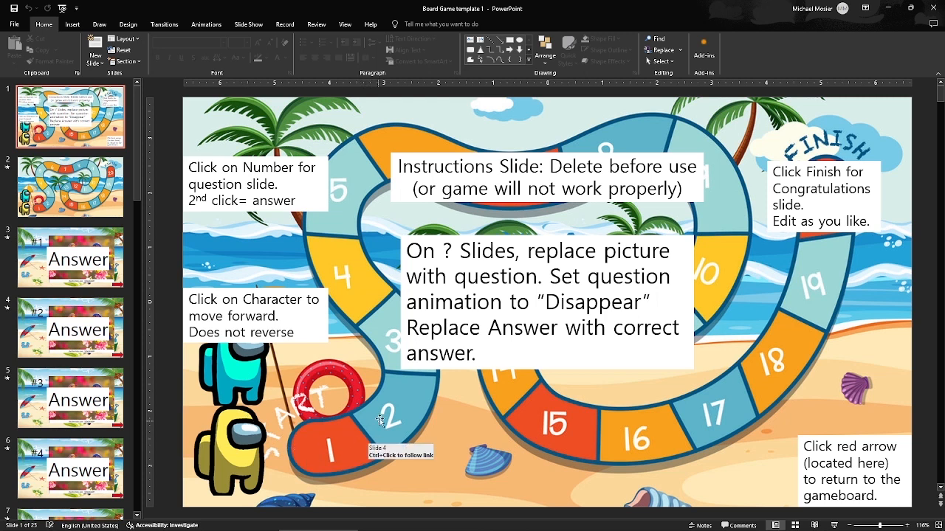
pyautogui.moveTo(338, 190)
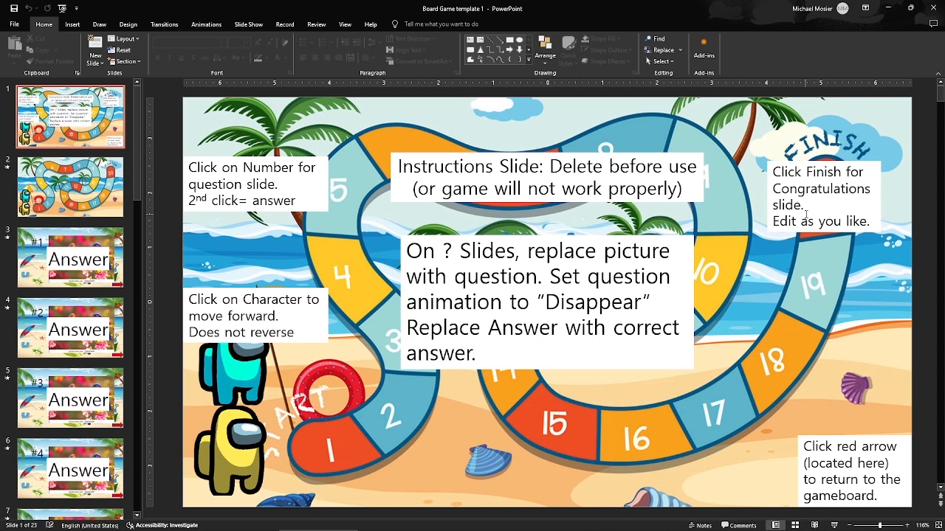
pyautogui.moveTo(862, 416)
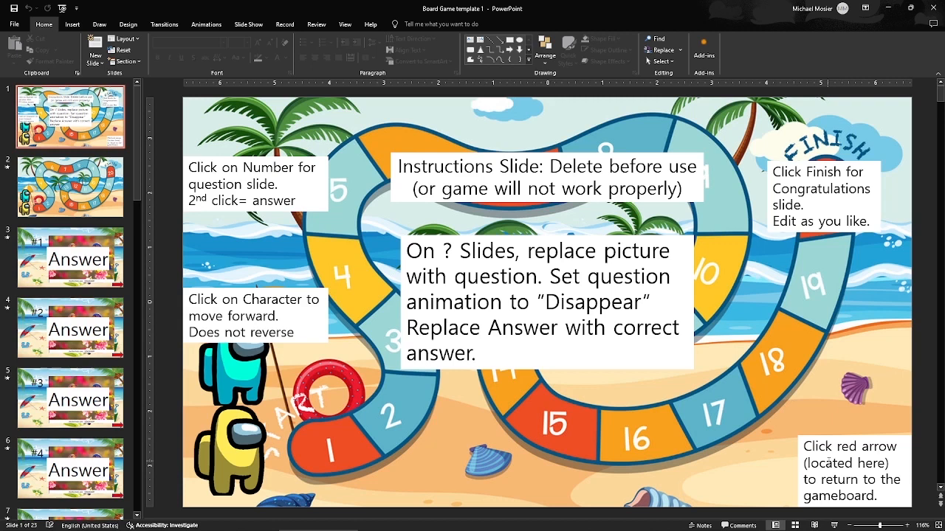
pyautogui.moveTo(780, 462)
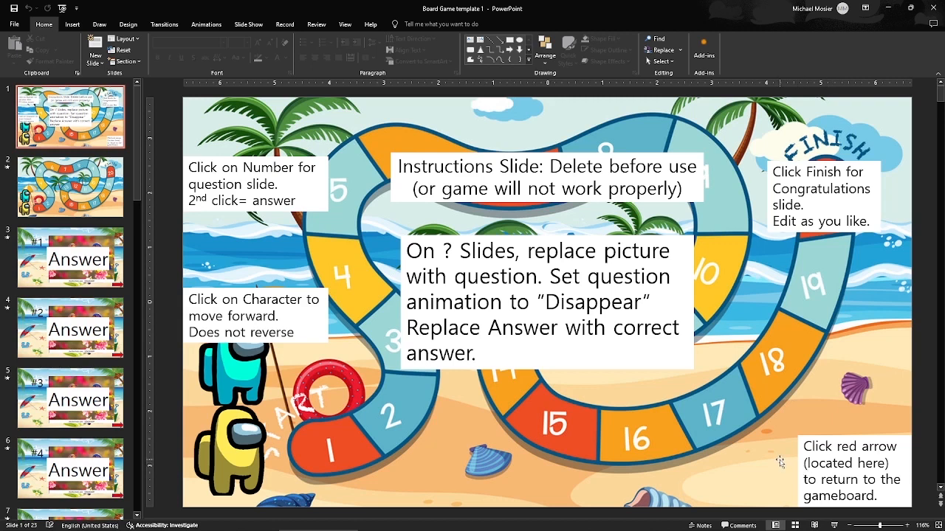
pyautogui.moveTo(623, 461)
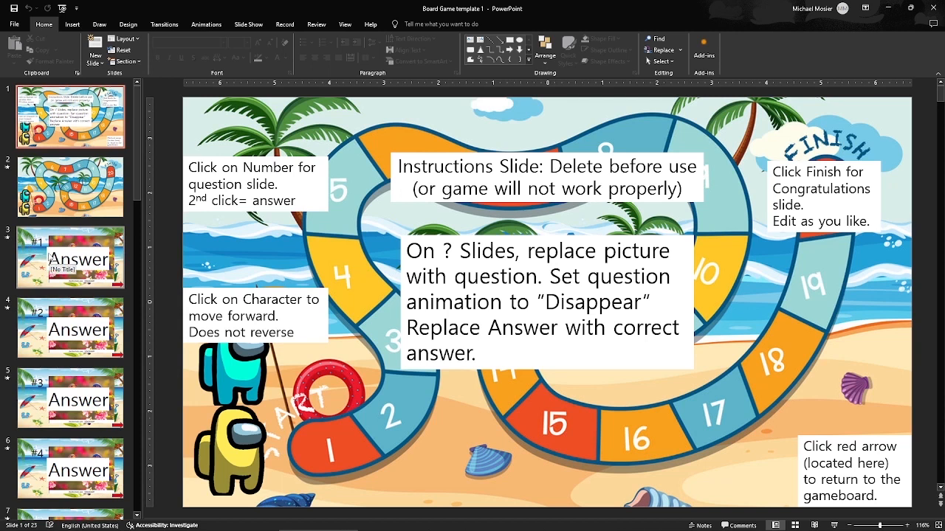
# Select question slide #1 and remove its placeholder bird picture, leaving the Answer box.
pyautogui.click(71, 256)
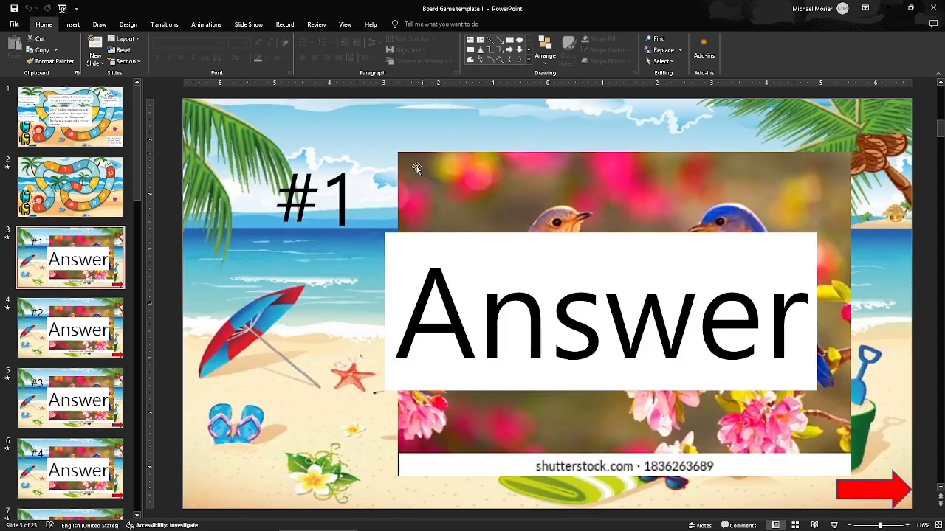
pyautogui.moveTo(596, 292)
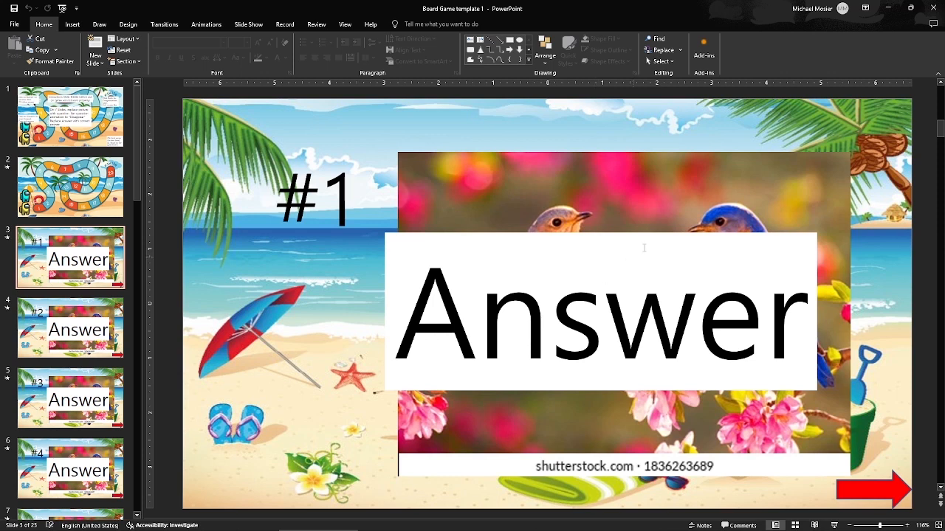
pyautogui.moveTo(546, 190)
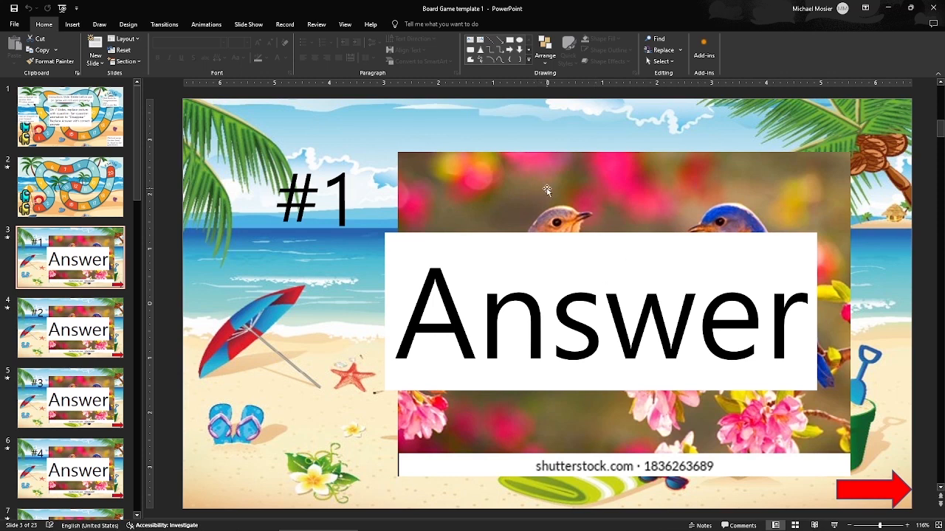
pyautogui.moveTo(623, 207)
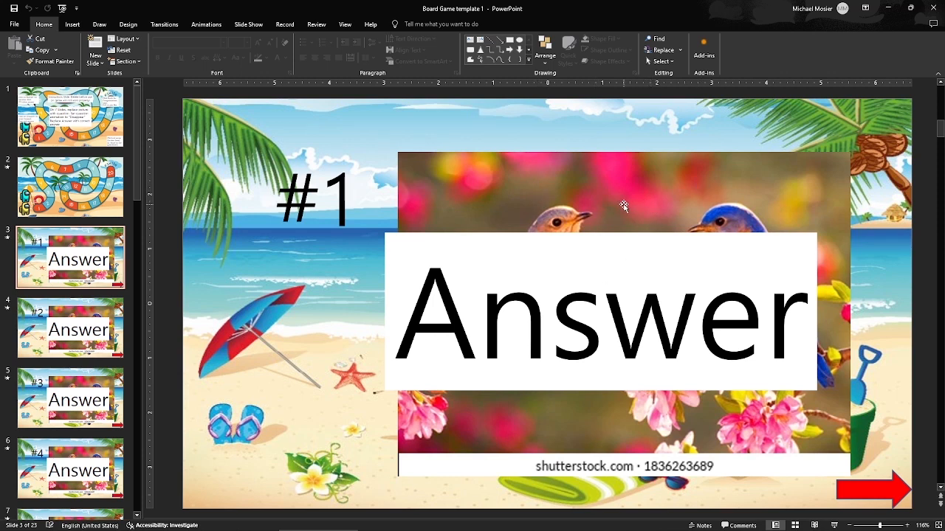
pyautogui.click(623, 204)
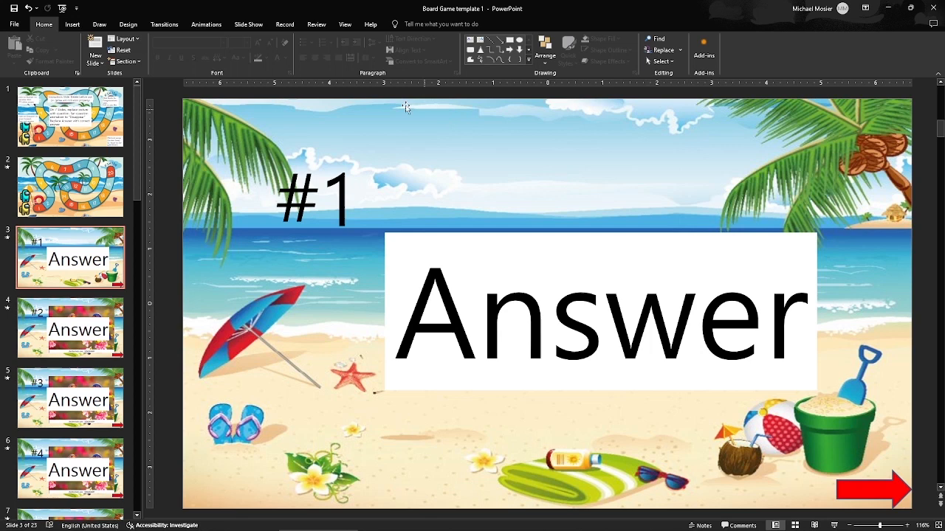
# Add a text box on question slide #1 reading 'What is my name?'.
pyautogui.click(71, 23)
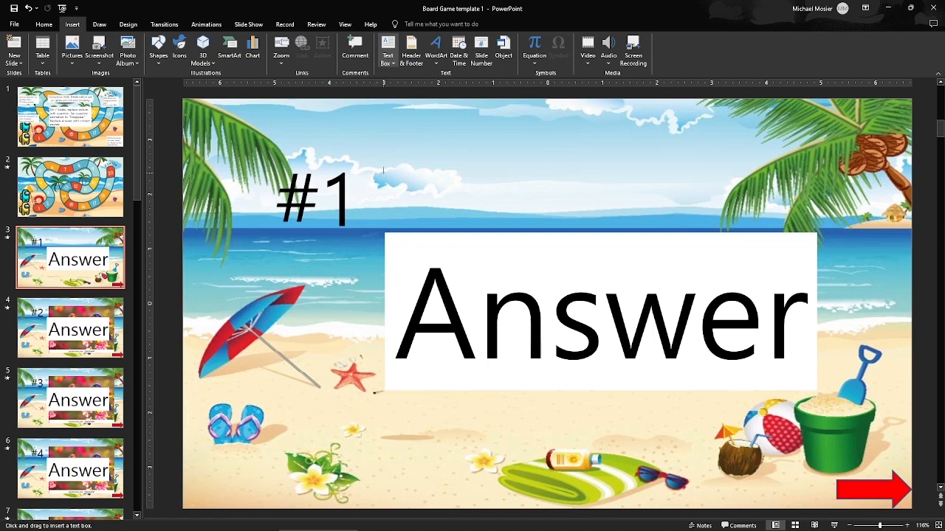
pyautogui.click(598, 310)
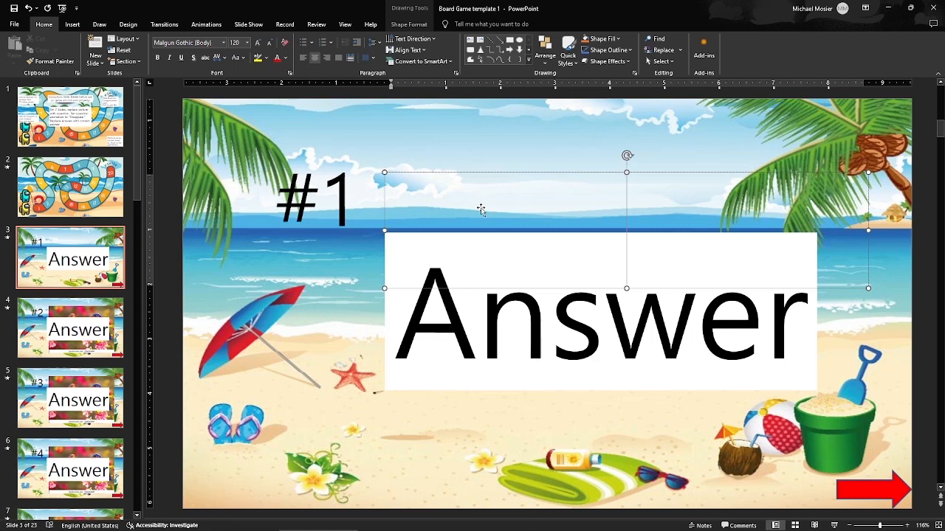
pyautogui.write('What is')
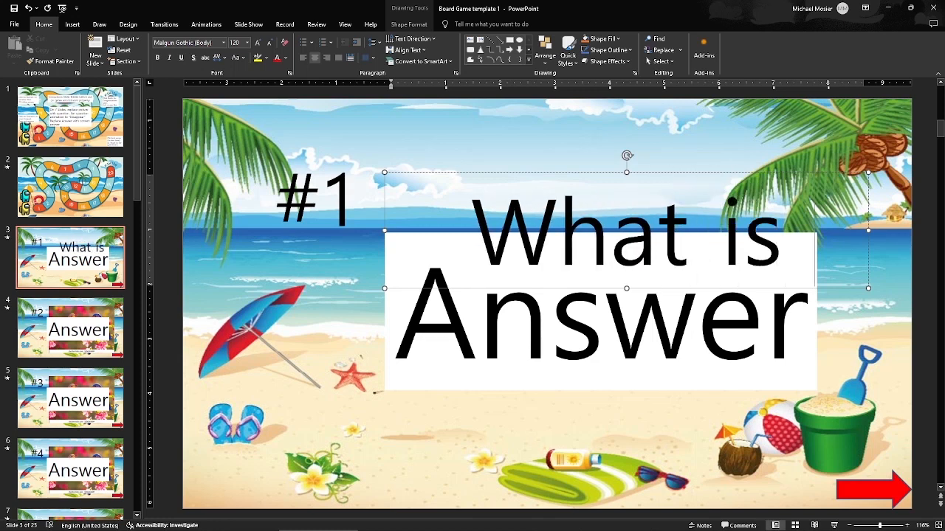
pyautogui.write('my')
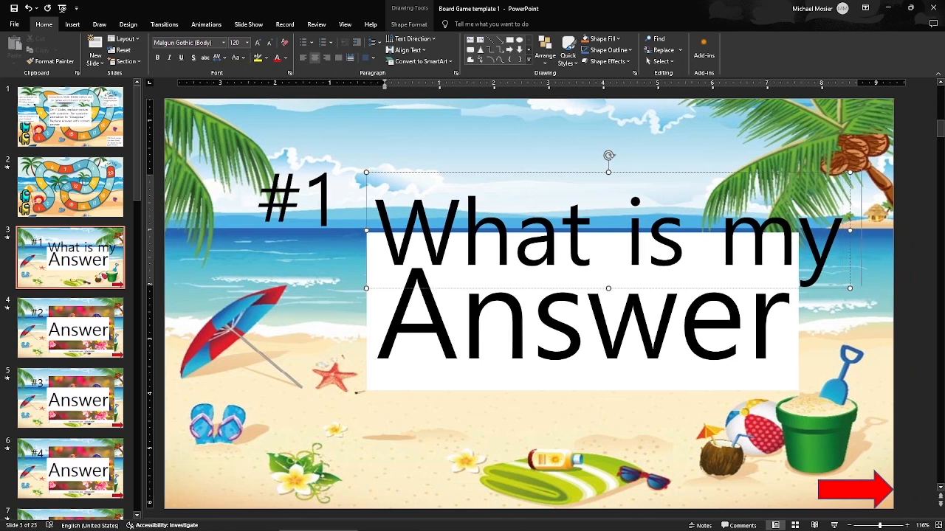
pyautogui.write('name')
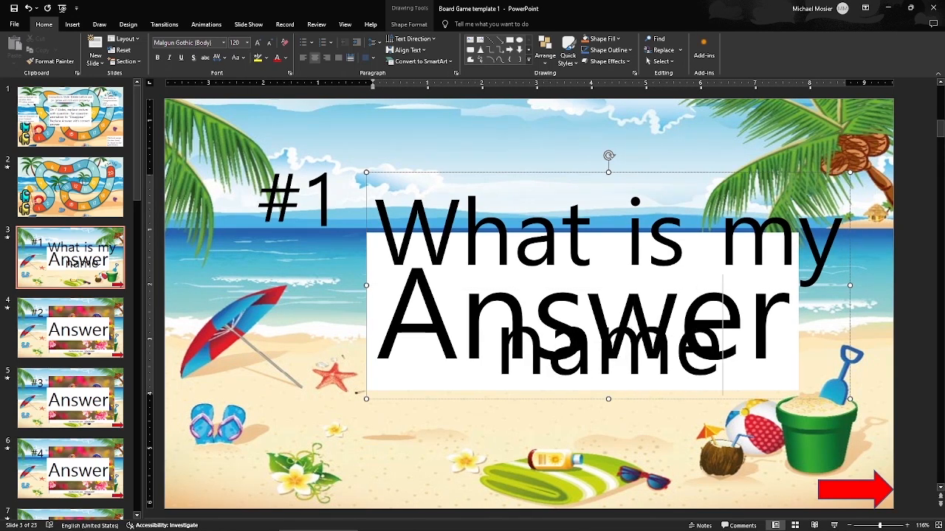
pyautogui.write('?')
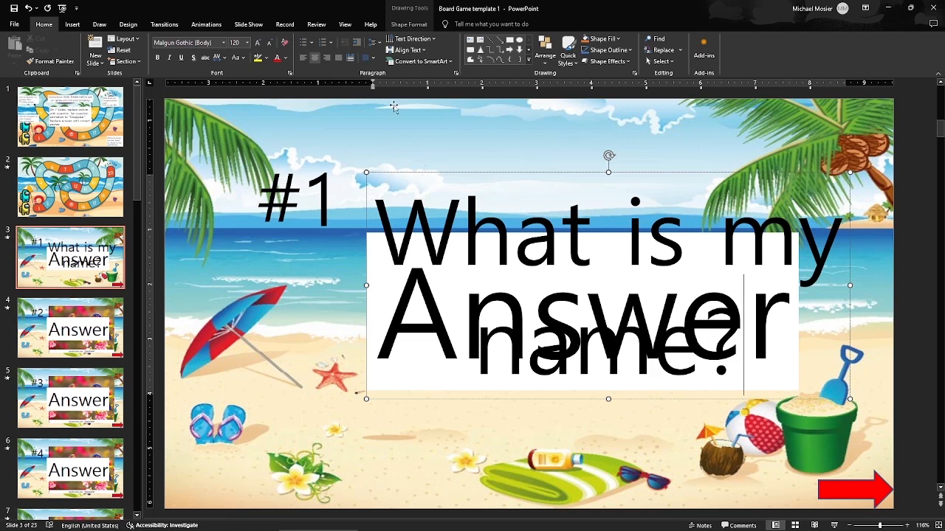
pyautogui.moveTo(450, 175)
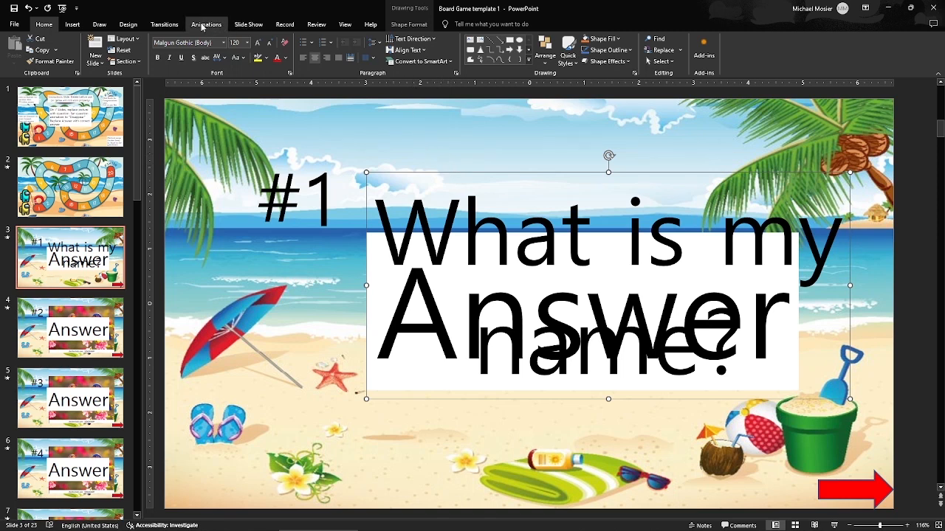
# Show the Animation Pane and the full effect gallery for the 'What is my name?' text box.
pyautogui.click(206, 23)
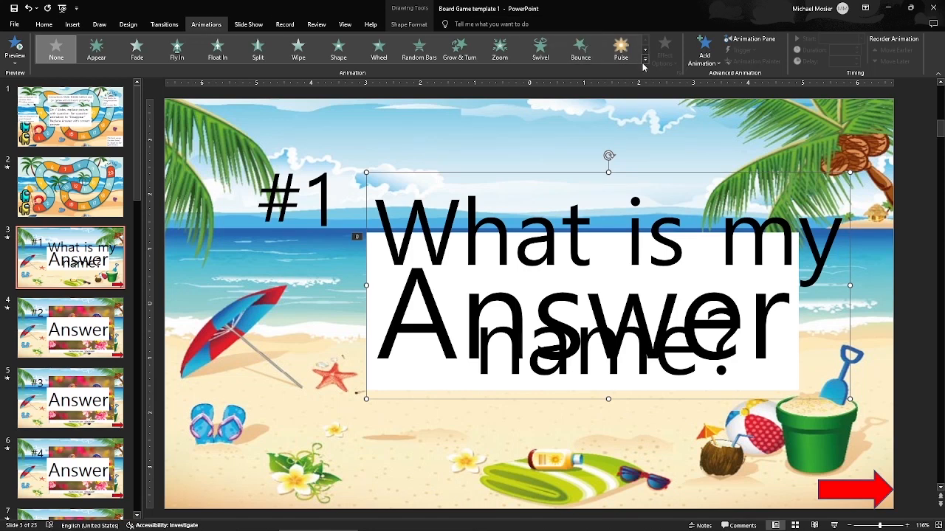
pyautogui.moveTo(756, 39)
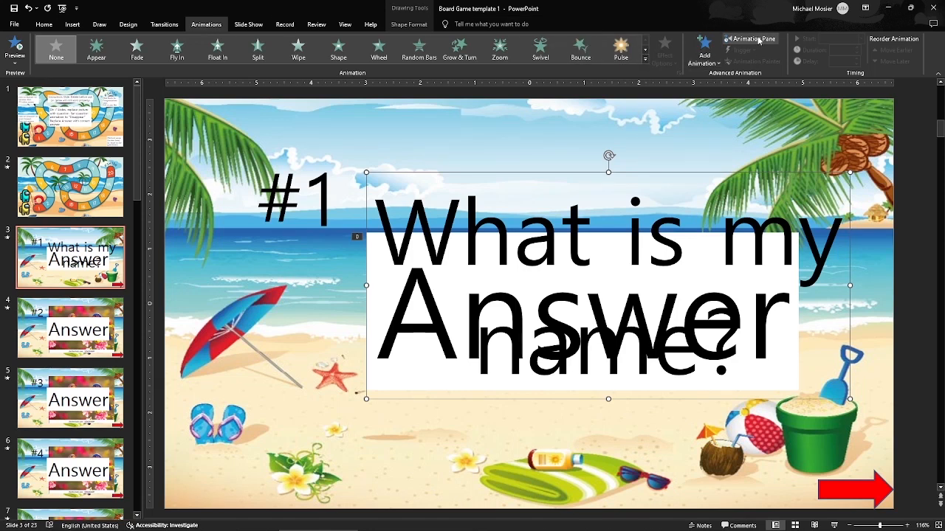
pyautogui.click(751, 38)
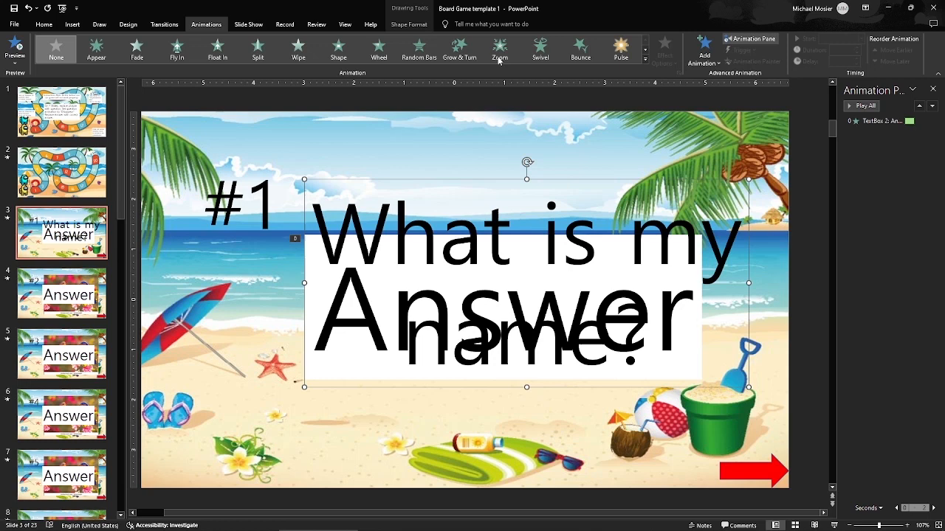
pyautogui.moveTo(645, 54)
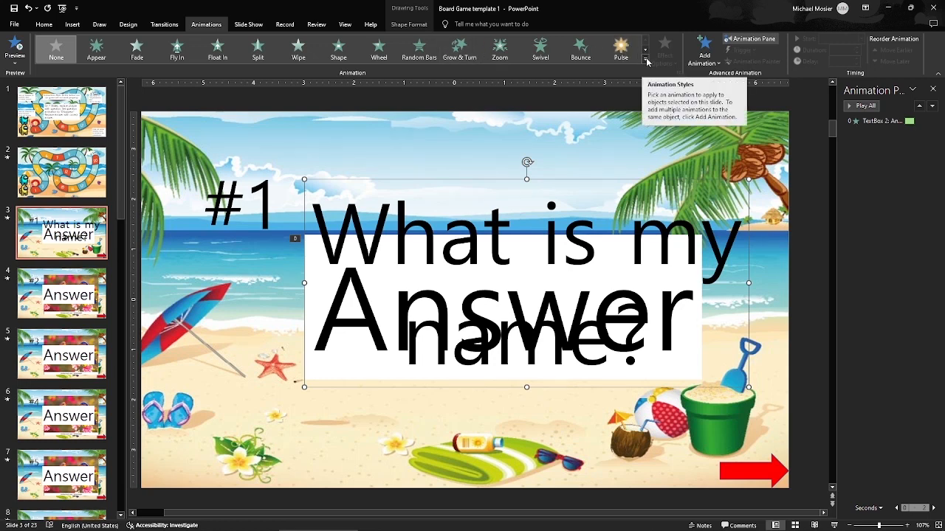
pyautogui.click(645, 56)
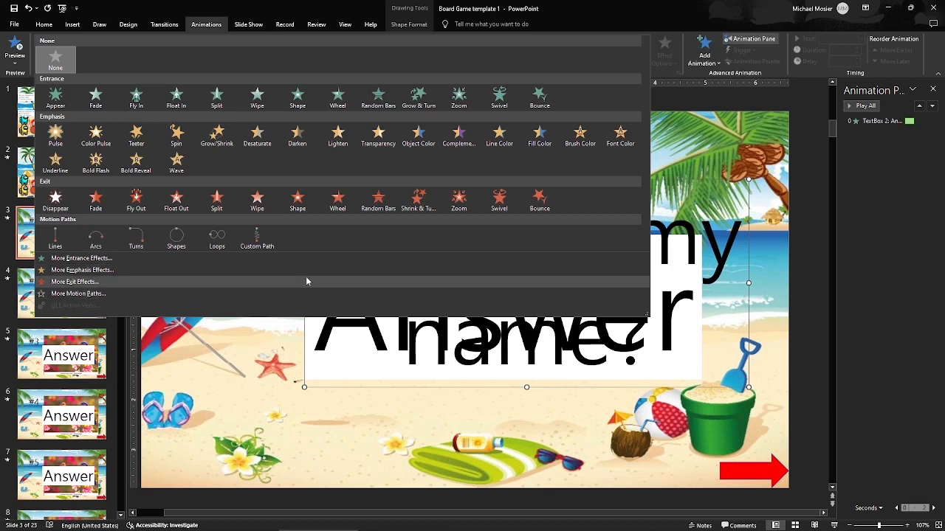
pyautogui.moveTo(50, 189)
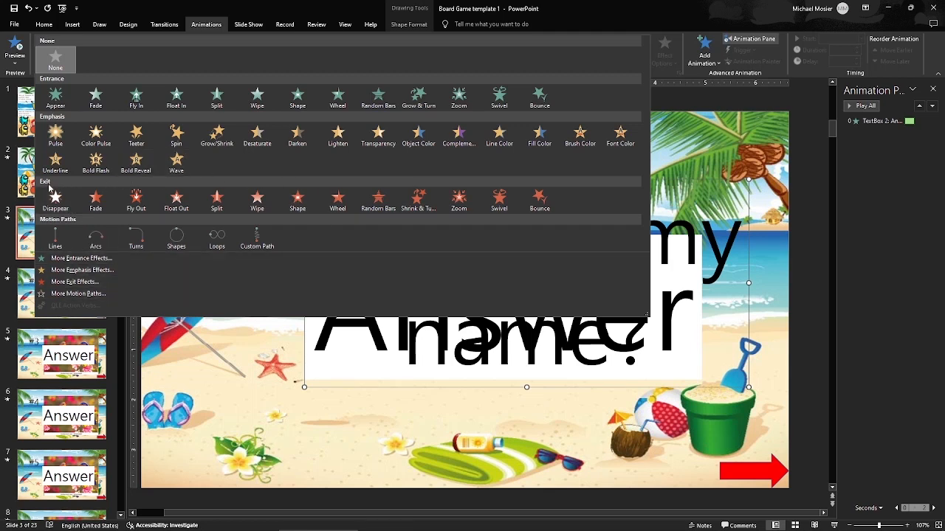
pyautogui.moveTo(56, 195)
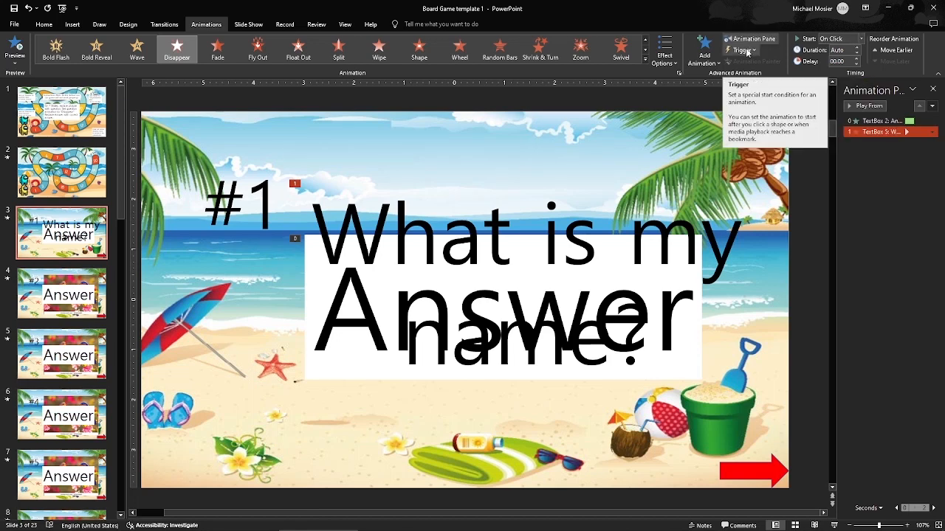
# Trigger the question's Disappear on click of TextBox 5 and set the Answer's Zoom With Previous.
pyautogui.click(750, 50)
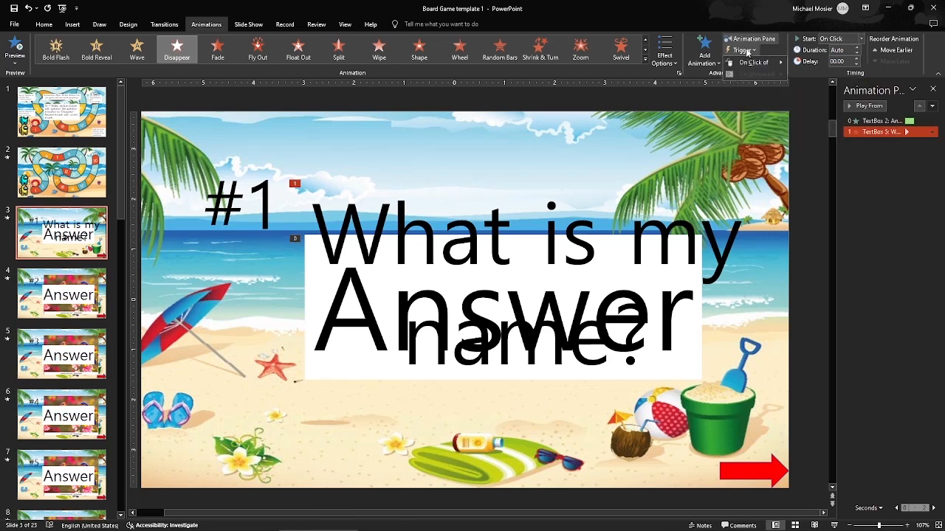
pyautogui.click(753, 62)
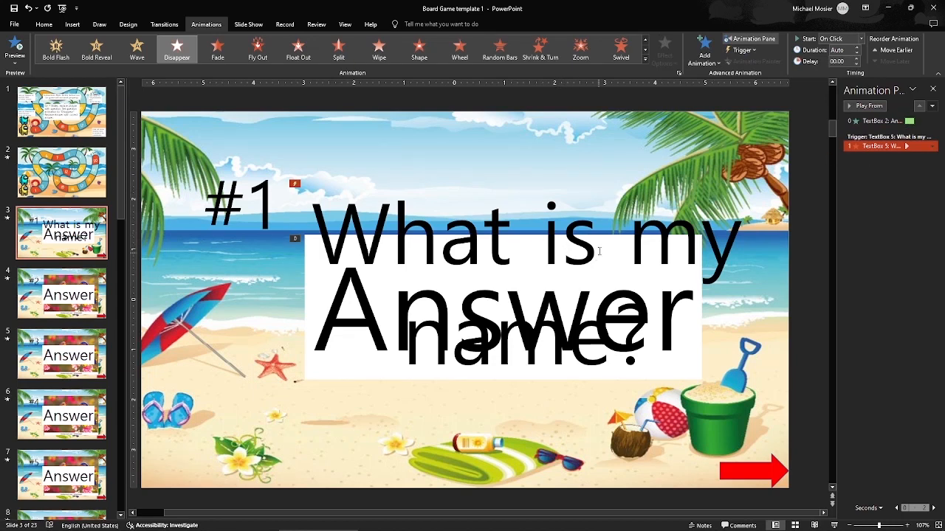
pyautogui.moveTo(877, 172)
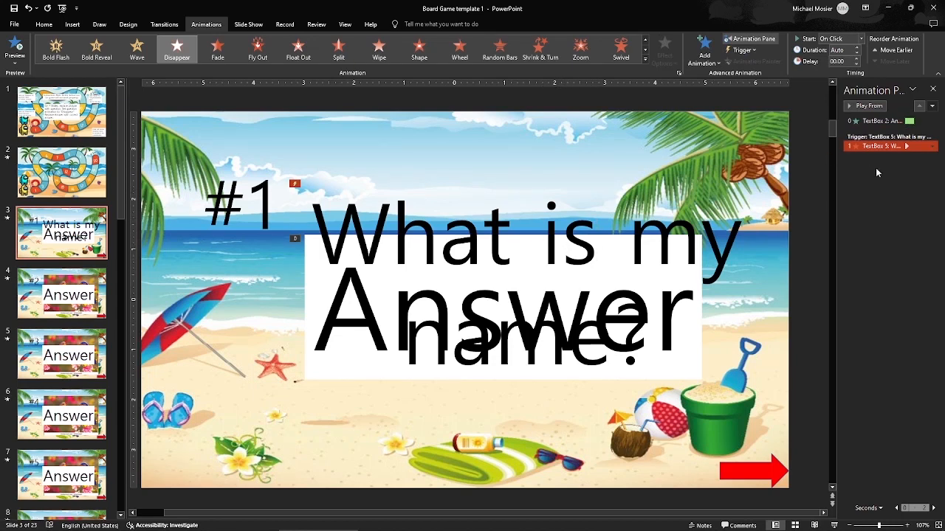
pyautogui.click(914, 146)
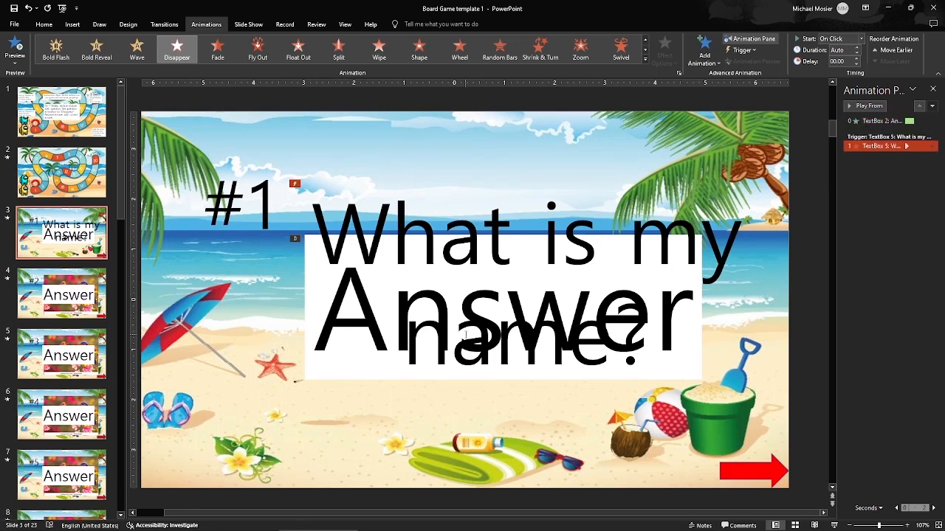
pyautogui.moveTo(921, 183)
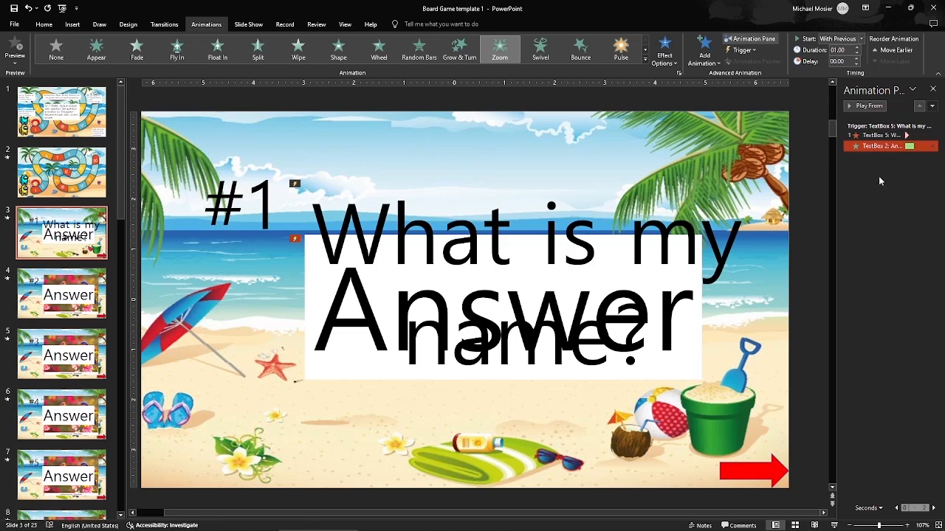
pyautogui.moveTo(871, 198)
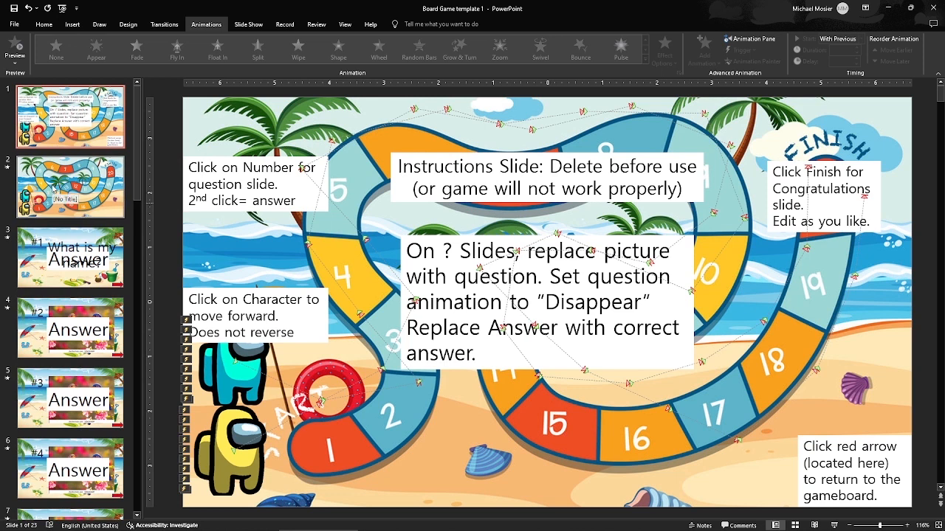
# Delete the instructions slide so the game board becomes slide 1.
pyautogui.click(71, 115)
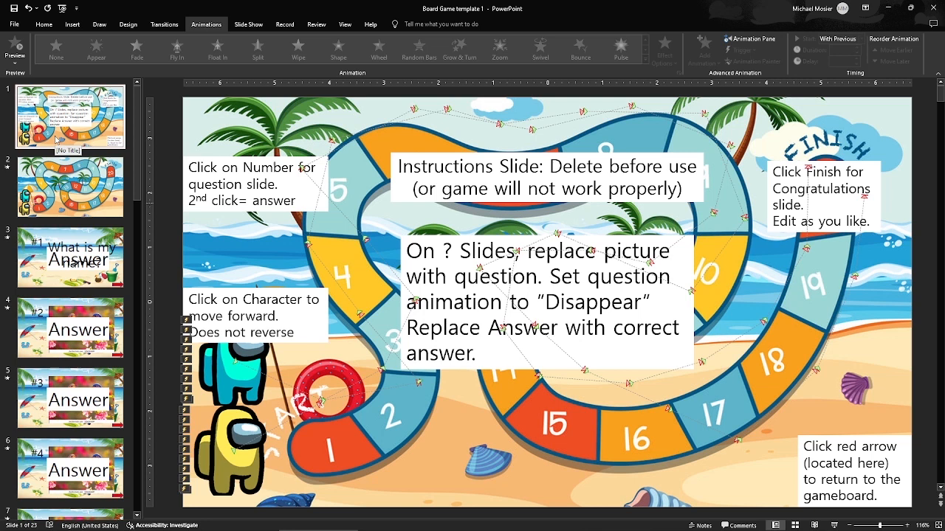
pyautogui.rightClick(71, 115)
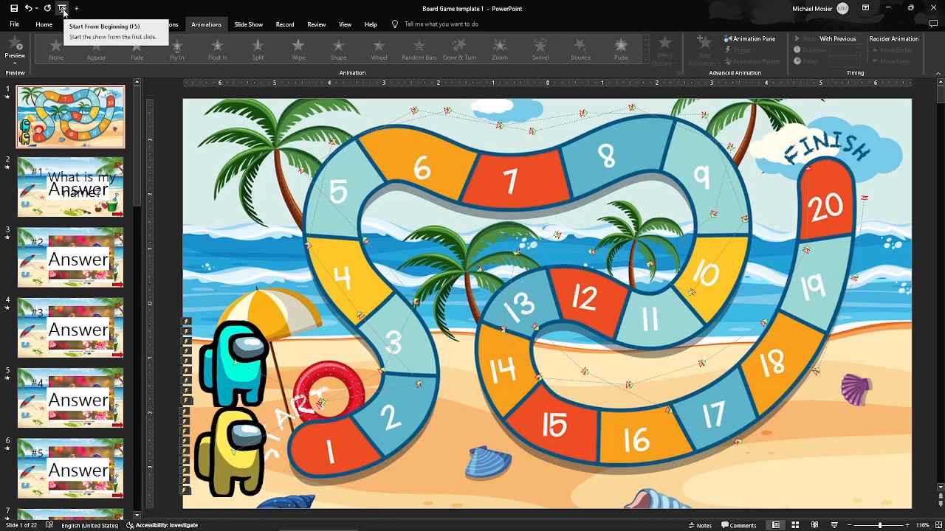
# Run the slideshow from the beginning to play the beach board game.
pyautogui.click(63, 8)
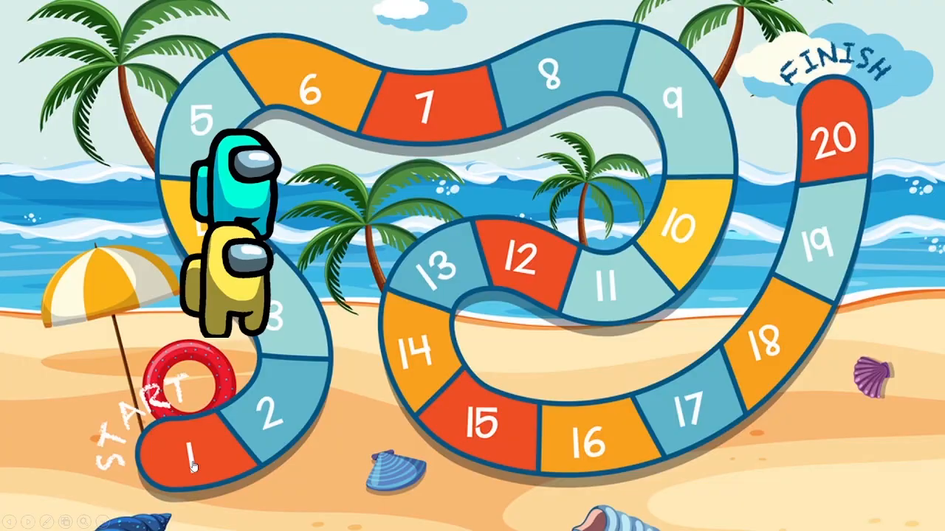
pyautogui.moveTo(598, 401)
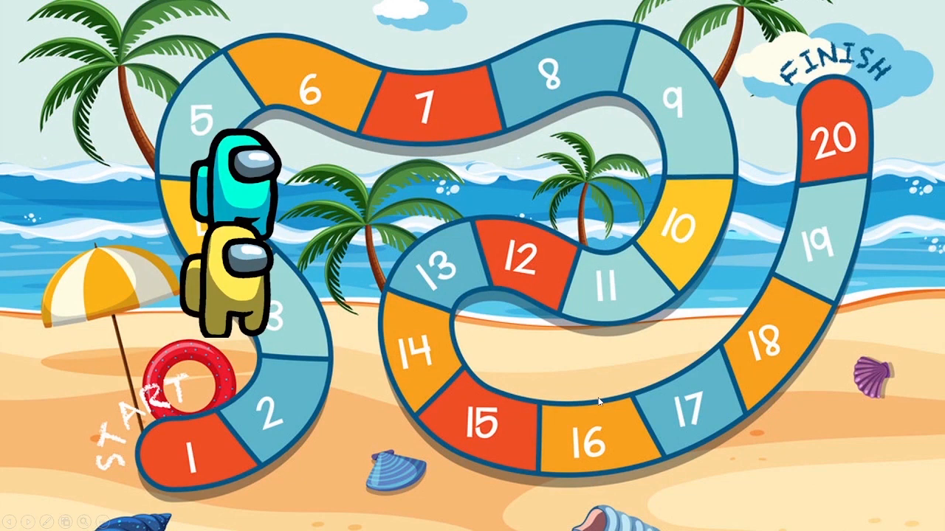